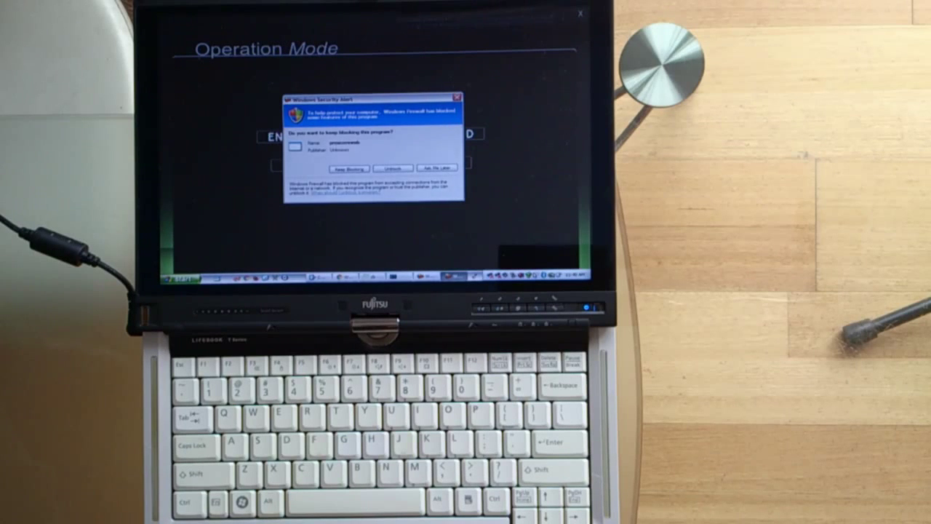
{"action": "mouse_move", "coordinate": [500, 197]}
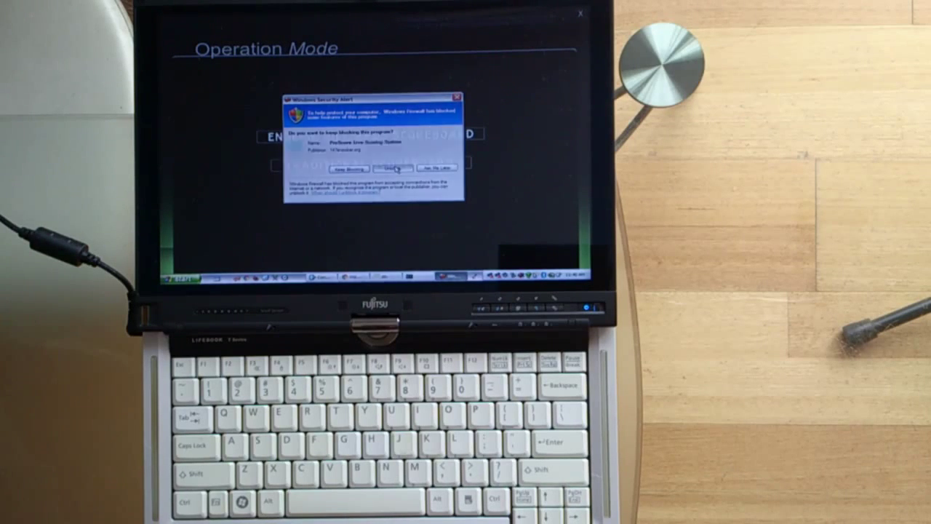
Step: Unblock ProScore on the Windows Security Alert to reveal the operation mode menu
{"action": "left_click", "coordinate": [396, 168]}
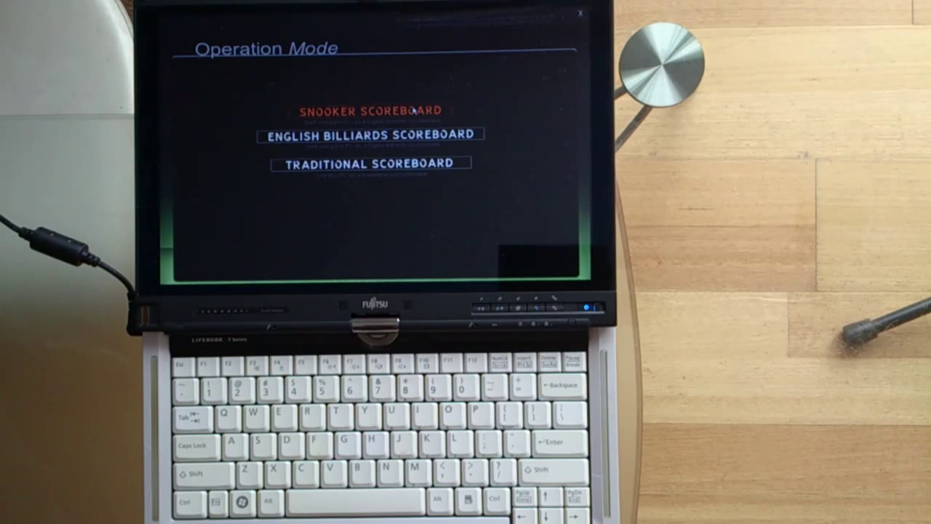
Step: Choose Snooker Scoreboard mode and start match 1 on Table 1
{"action": "left_click", "coordinate": [367, 110]}
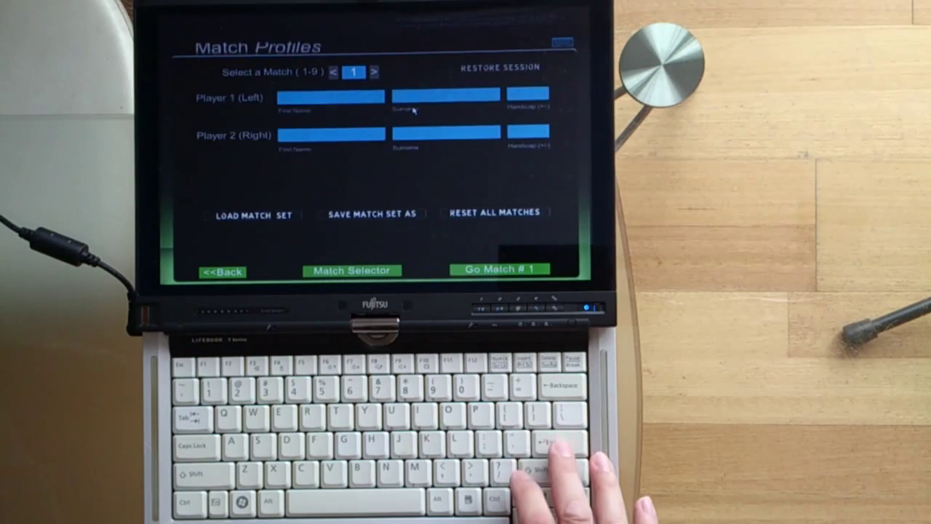
{"action": "left_click", "coordinate": [497, 270]}
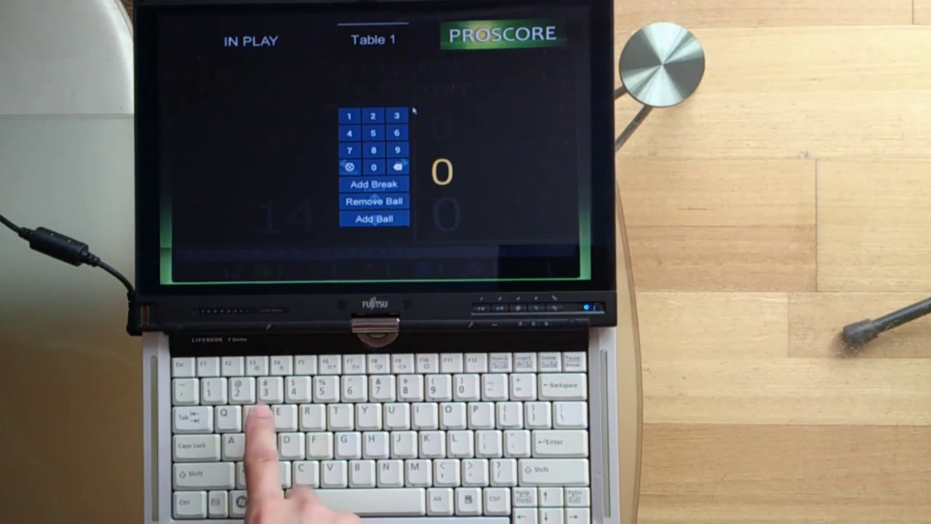
Step: Tap 2 on the Table 1 keypad so the break total reads 2
{"action": "left_click", "coordinate": [372, 116]}
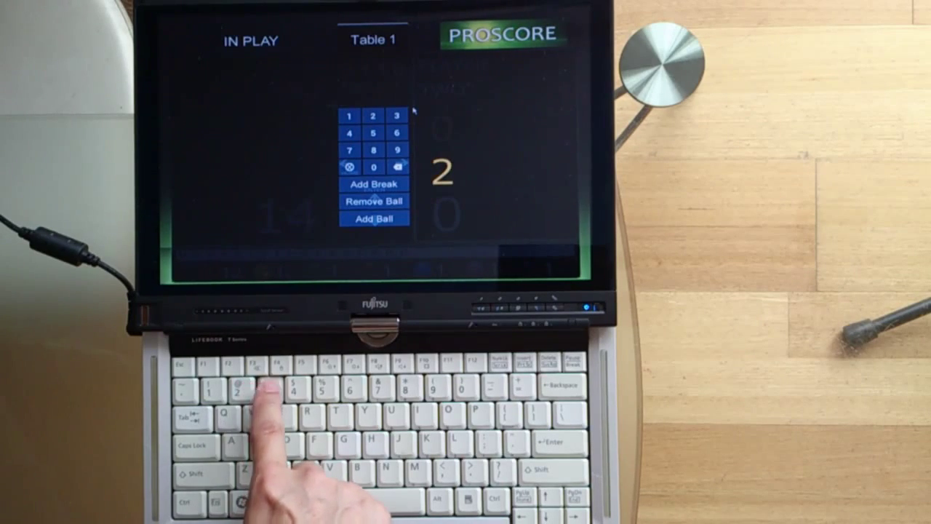